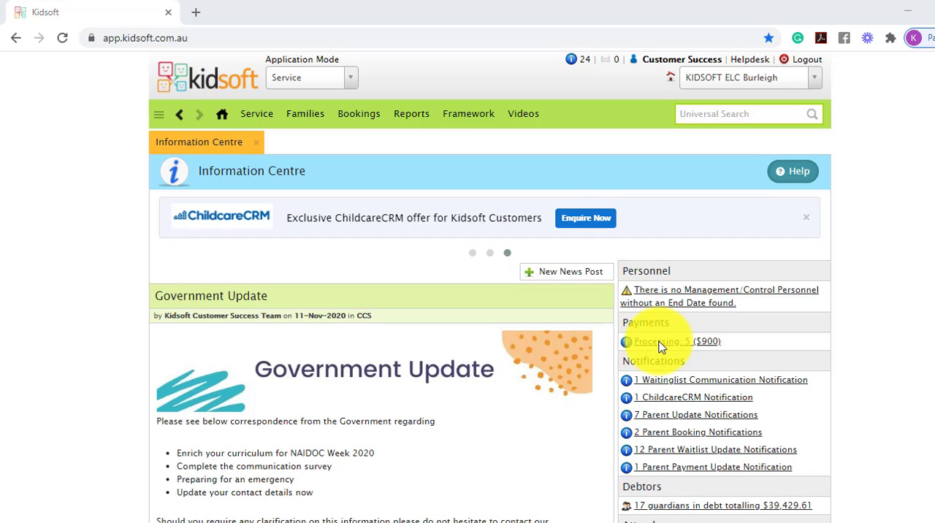
mouse_move(691, 150)
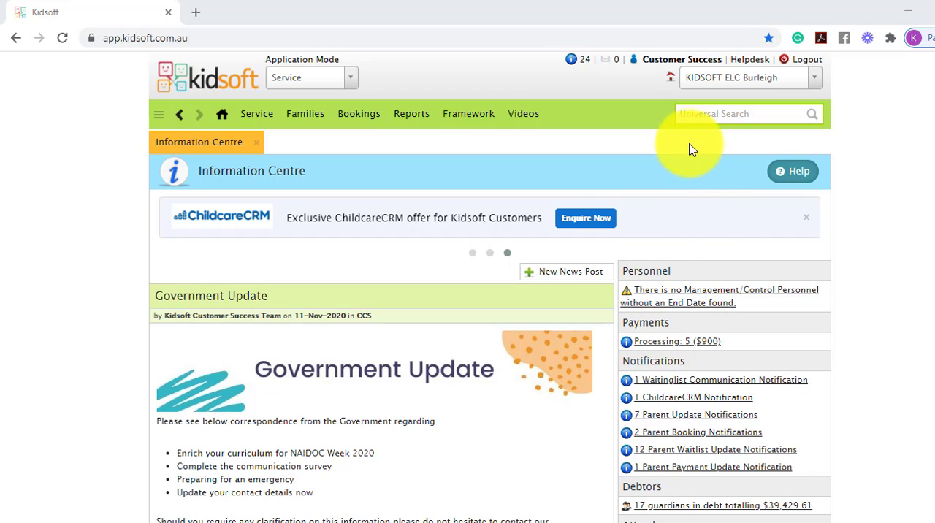
type("cass")
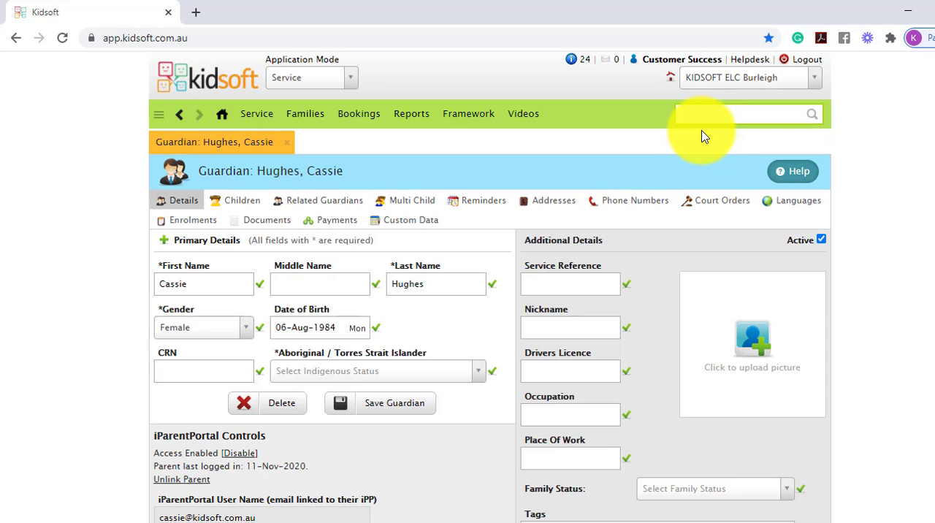
left_click(337, 220)
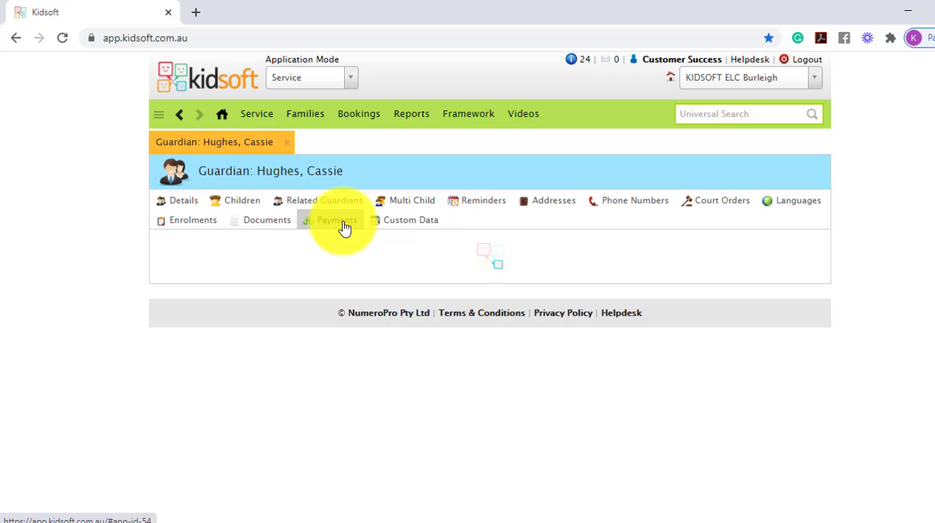
left_click(339, 220)
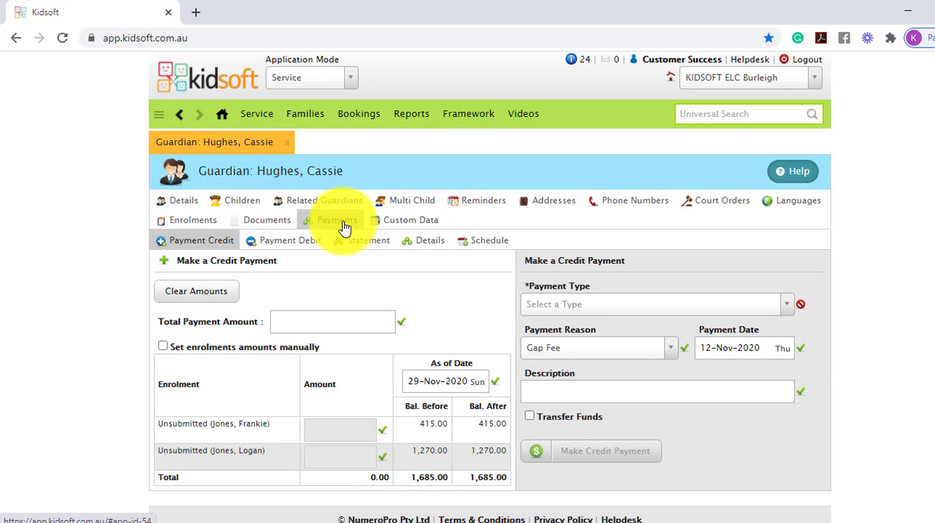
mouse_move(372, 279)
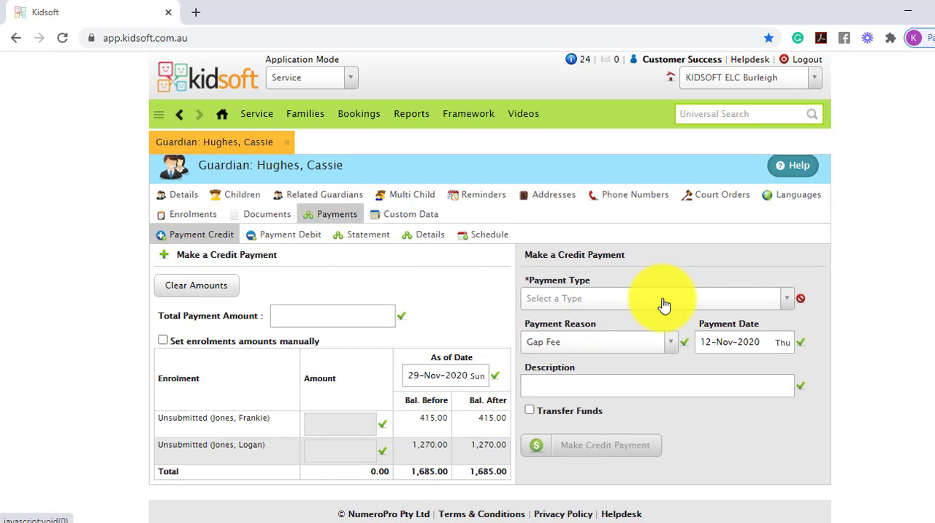
left_click(658, 298)
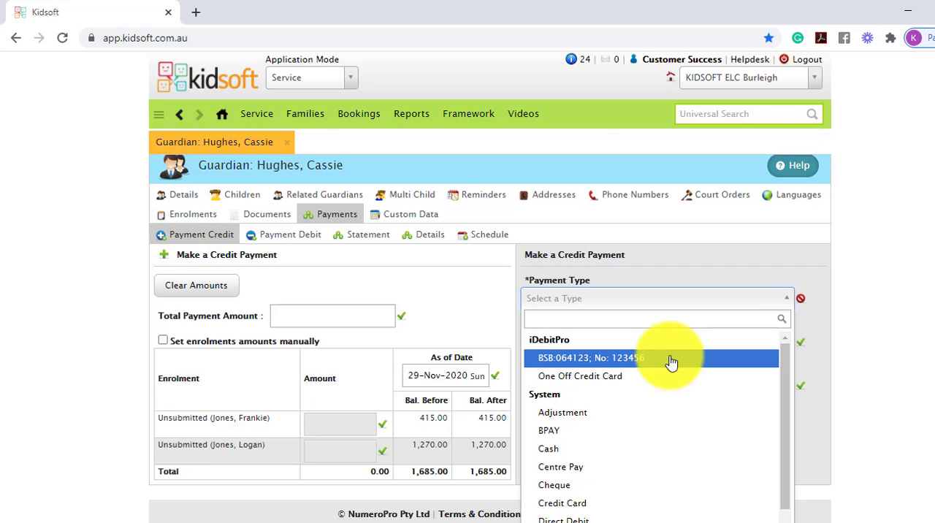
mouse_move(672, 376)
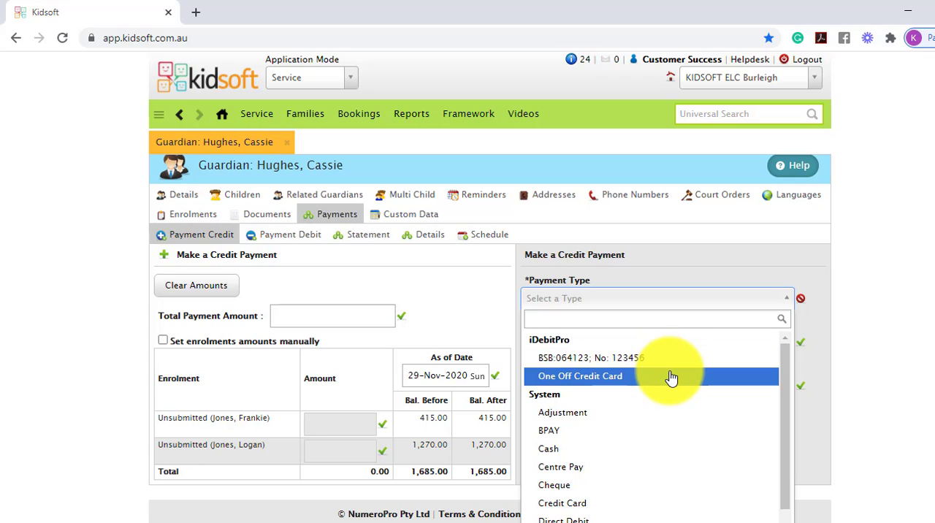
left_click(580, 377)
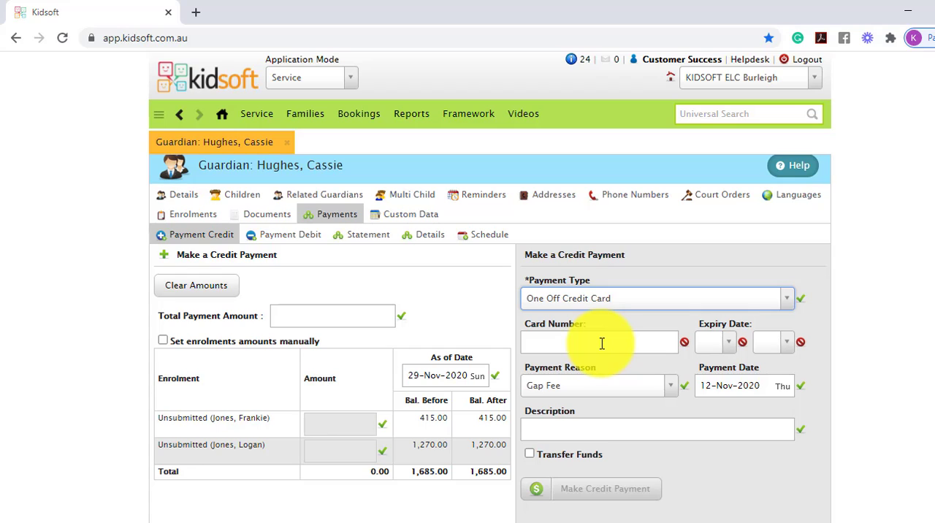
mouse_move(619, 304)
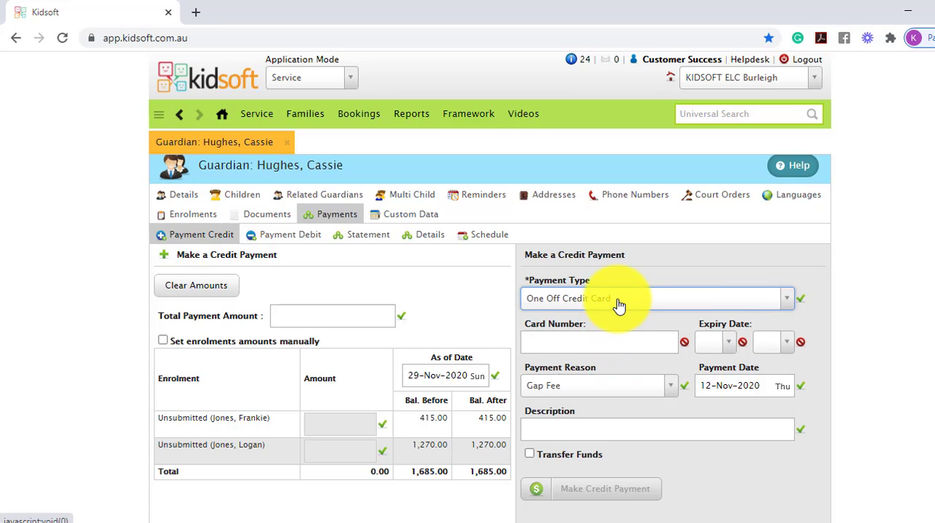
- Switch payment type to the iDebitPro BSB account, keep Gap Fee, and date it 13-Nov-2020
left_click(656, 298)
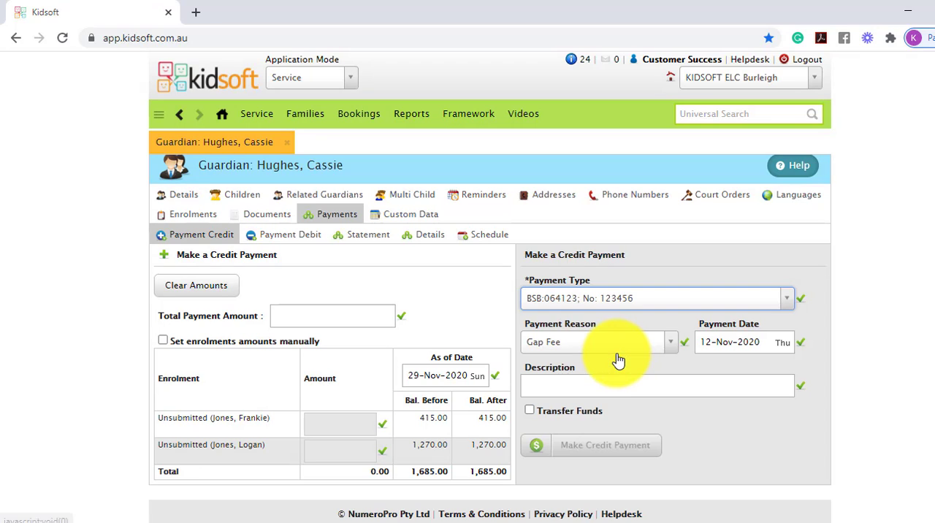
mouse_move(618, 346)
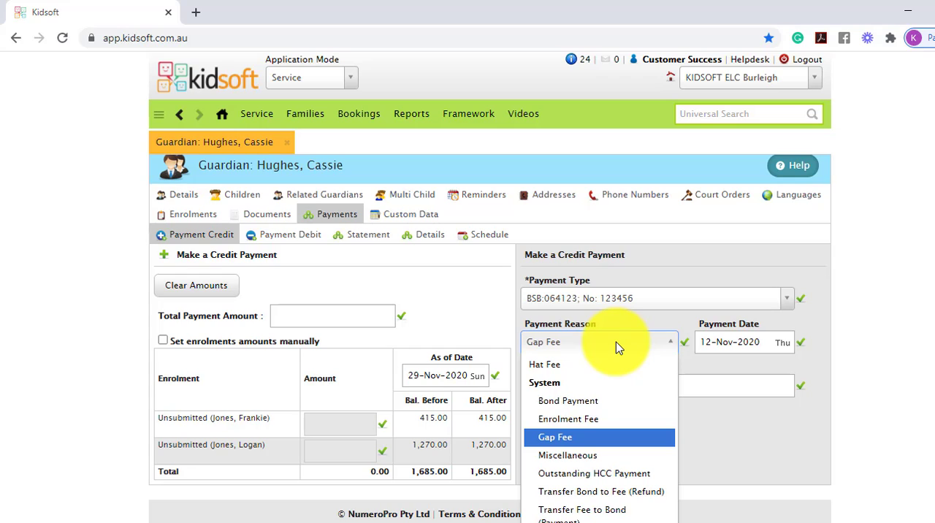
left_click(555, 437)
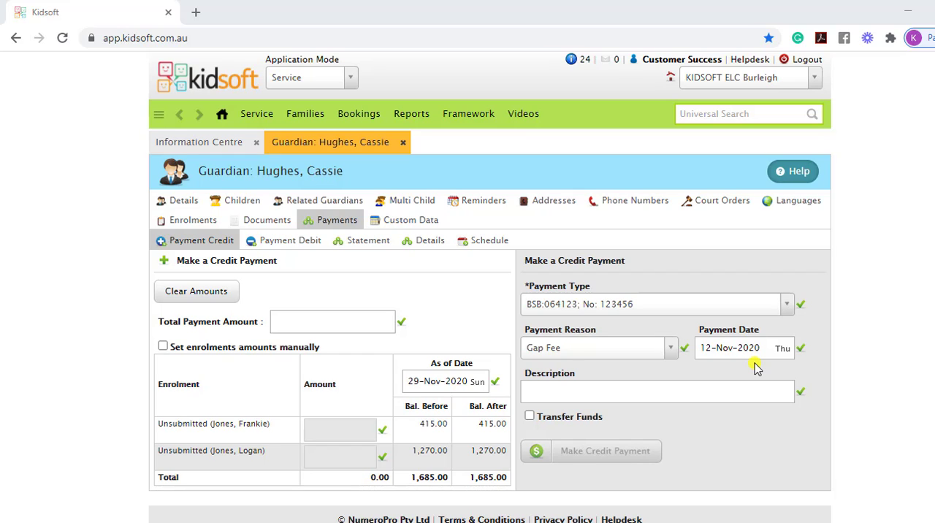
left_click(744, 348)
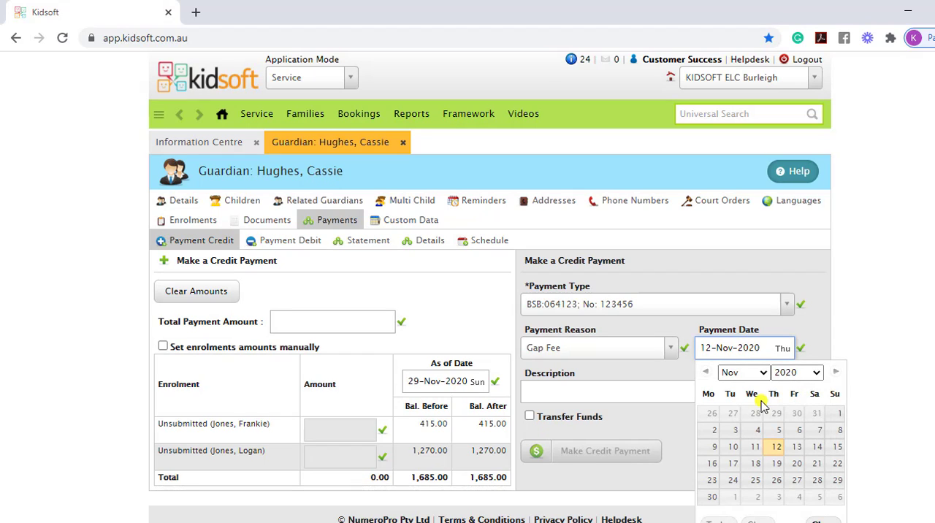
mouse_move(802, 456)
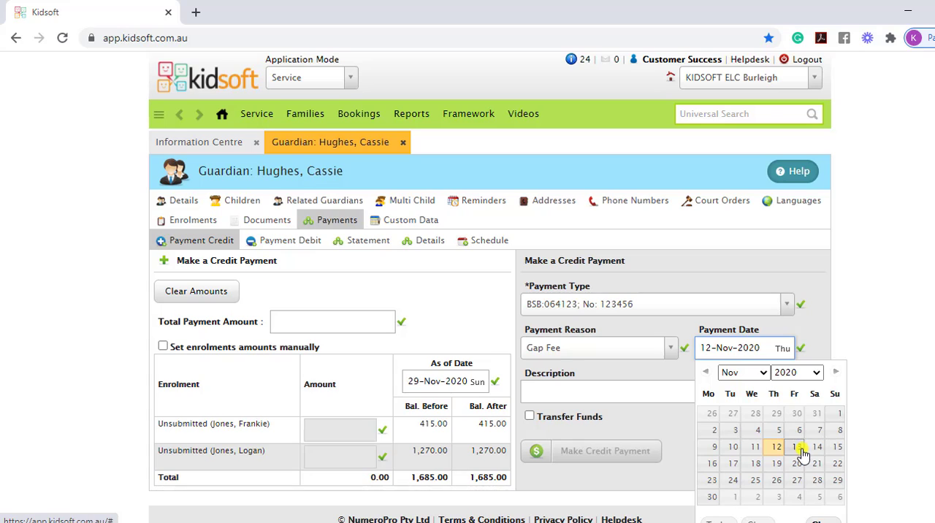
left_click(804, 446)
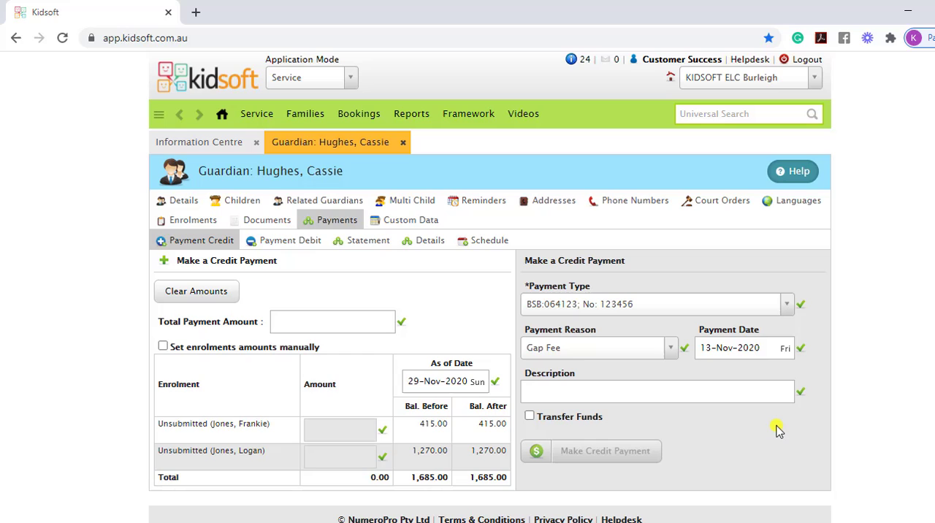
mouse_move(389, 421)
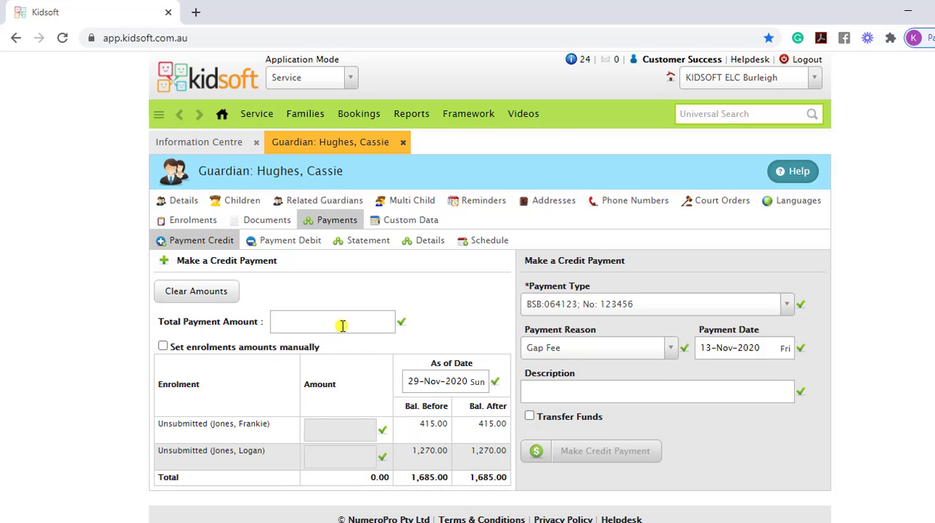
type("100")
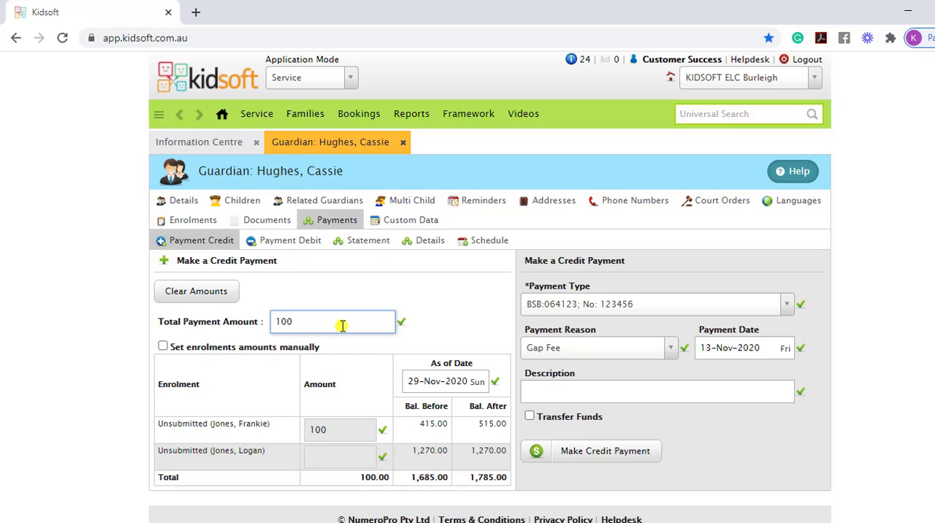
mouse_move(379, 310)
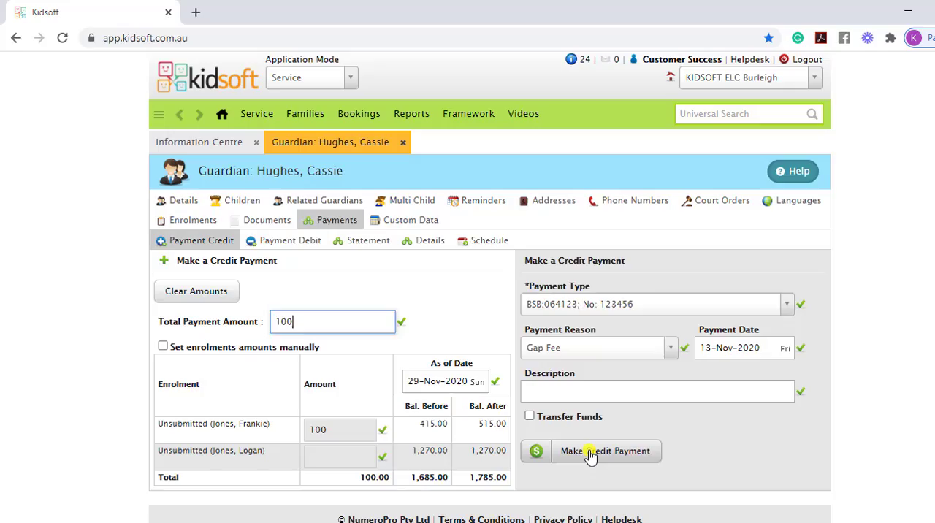
left_click(603, 451)
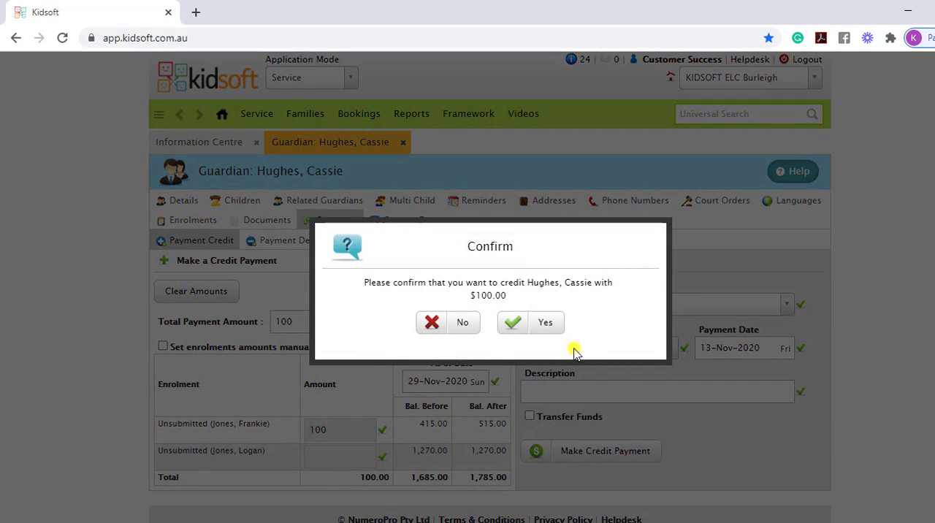
left_click(530, 323)
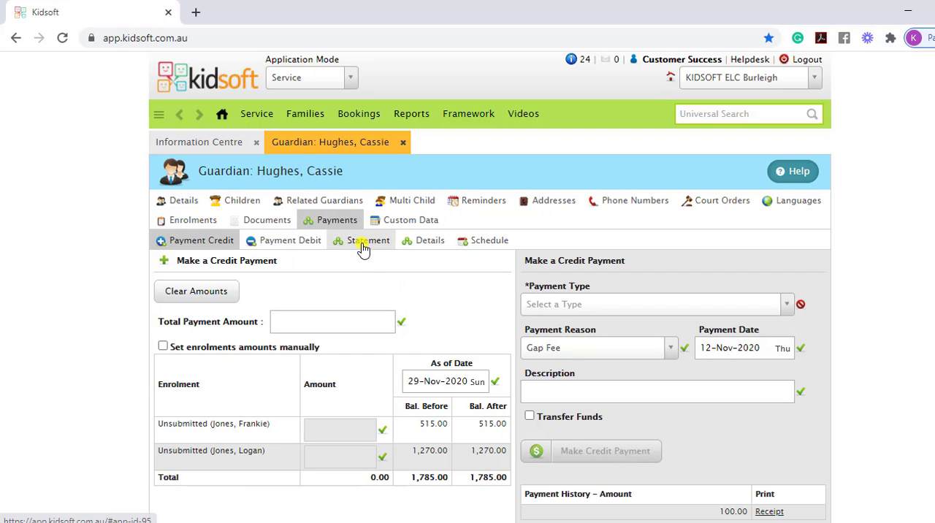
- Review the Statement showing the $100 Gap Fee payment, then open the Service menu
left_click(367, 239)
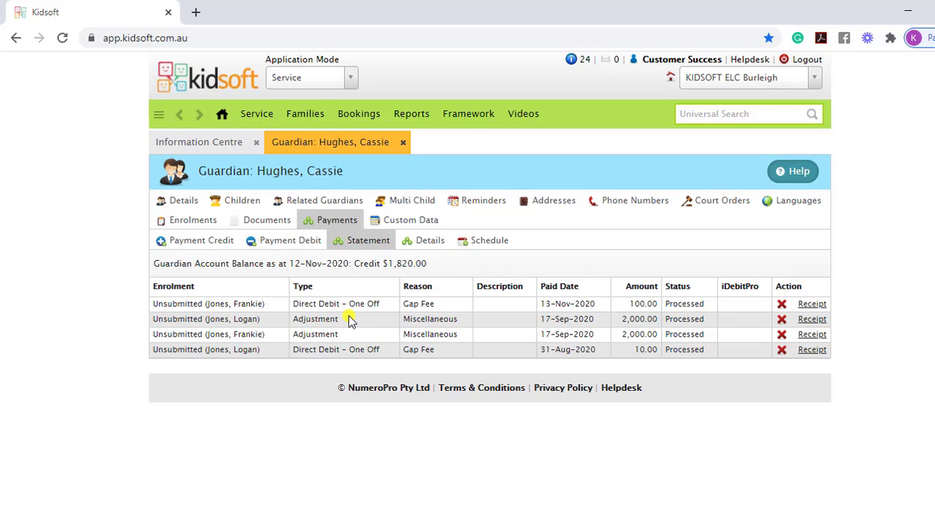
mouse_move(346, 311)
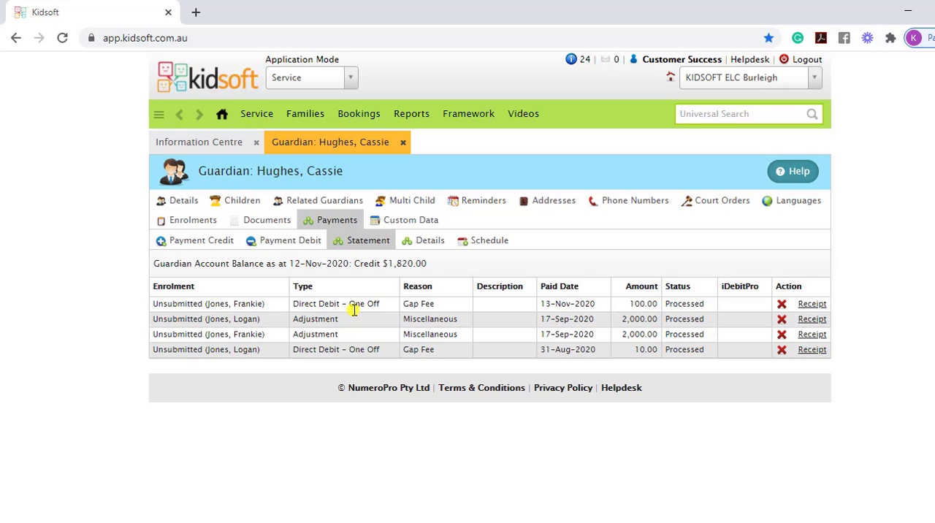
mouse_move(355, 310)
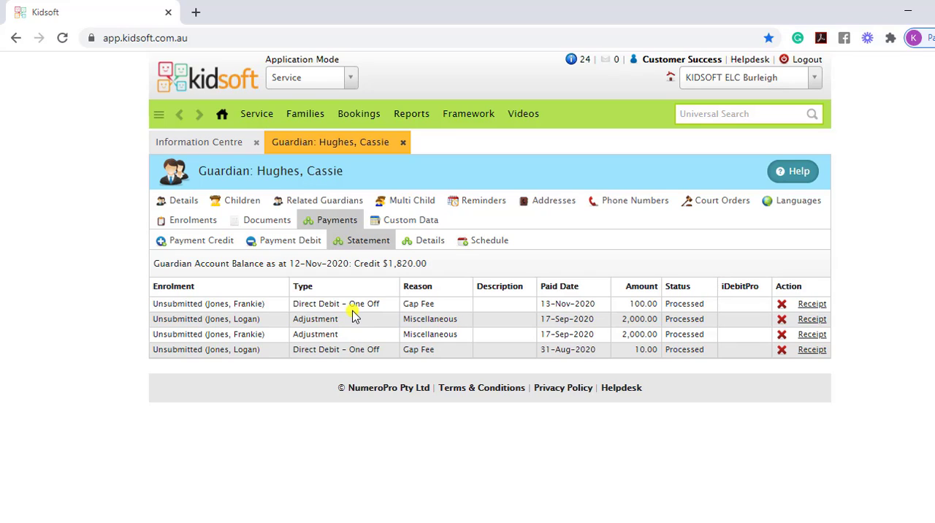
mouse_move(559, 308)
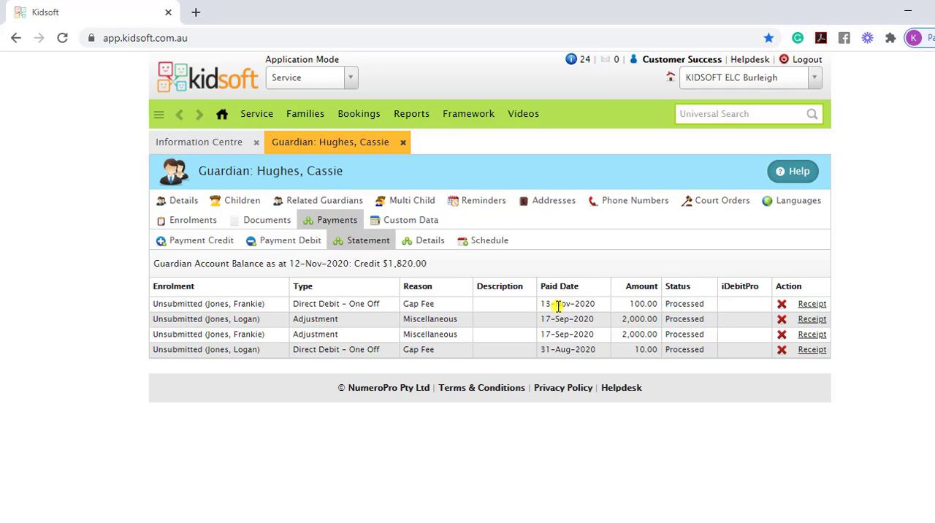
mouse_move(518, 316)
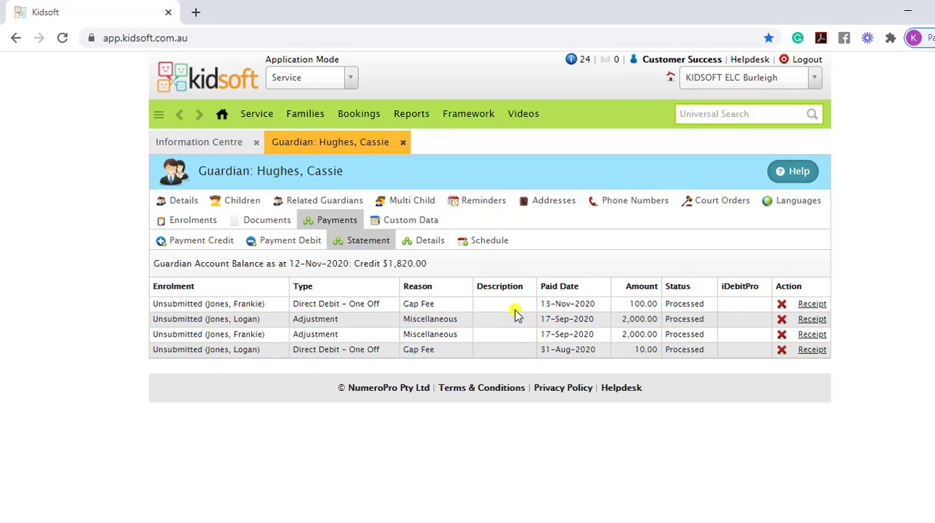
mouse_move(256, 114)
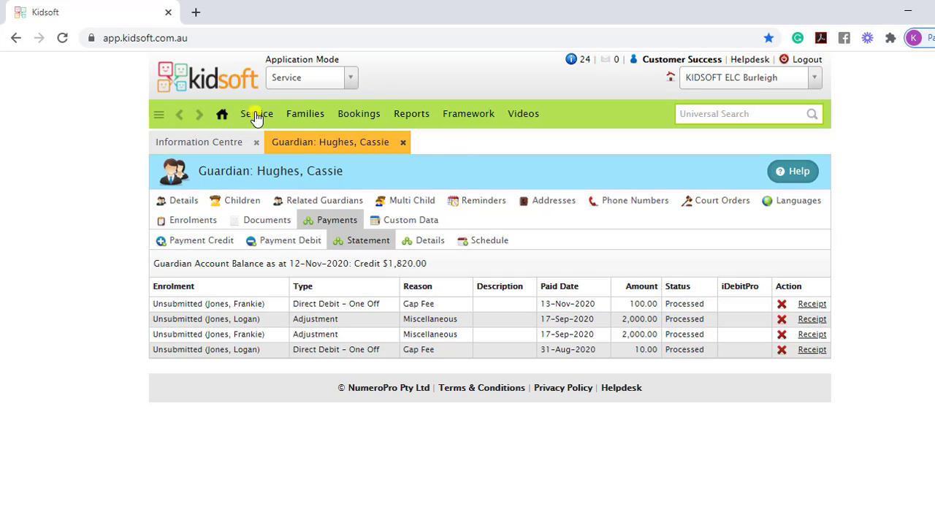
left_click(256, 113)
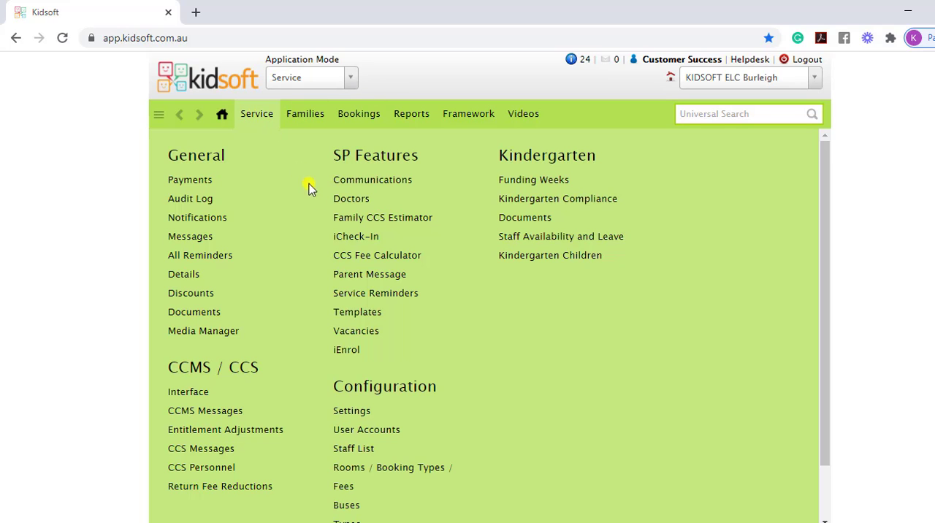
- In Service > Settings > Finance, enable 'Prevent forward dated credits/debits' and save
left_click(351, 411)
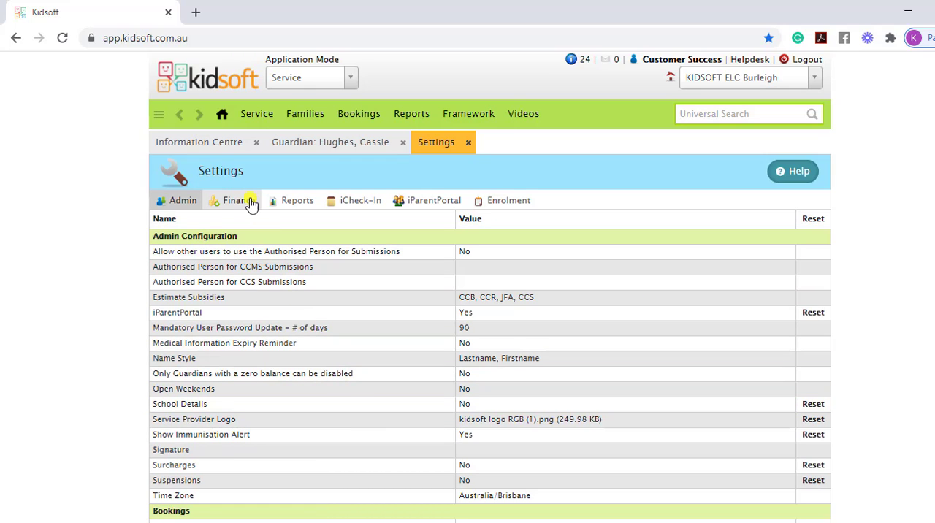
left_click(237, 200)
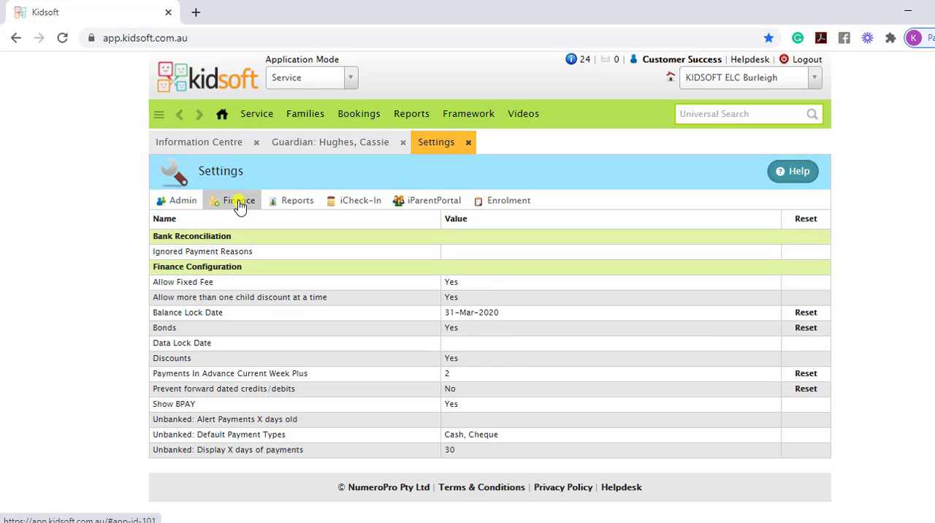
mouse_move(458, 336)
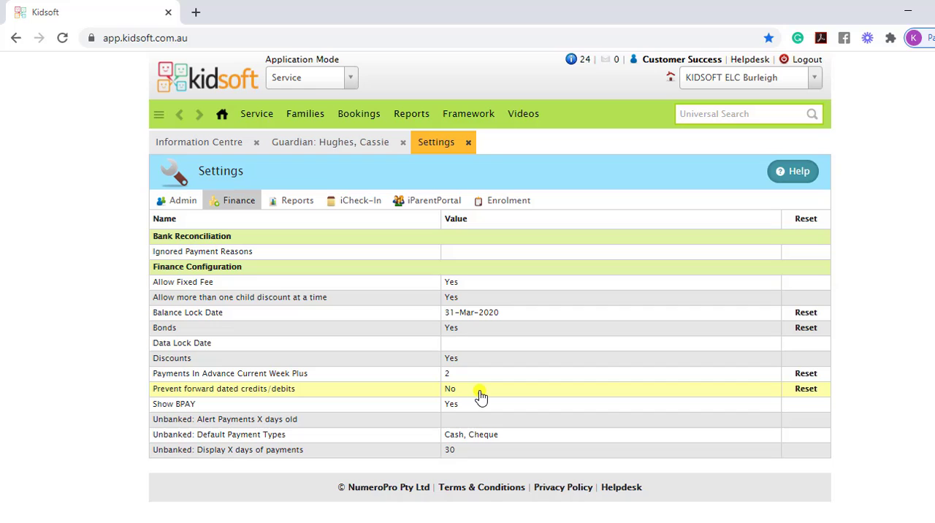
left_click(480, 392)
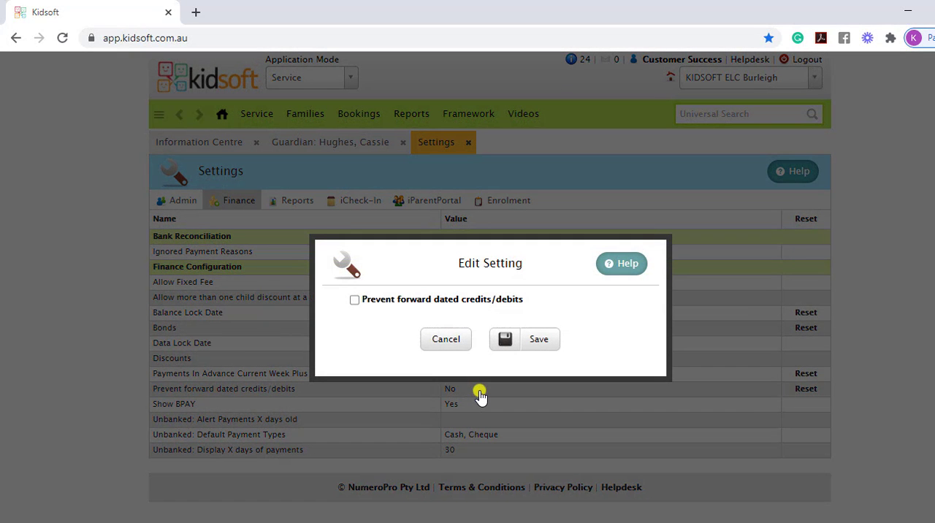
left_click(354, 300)
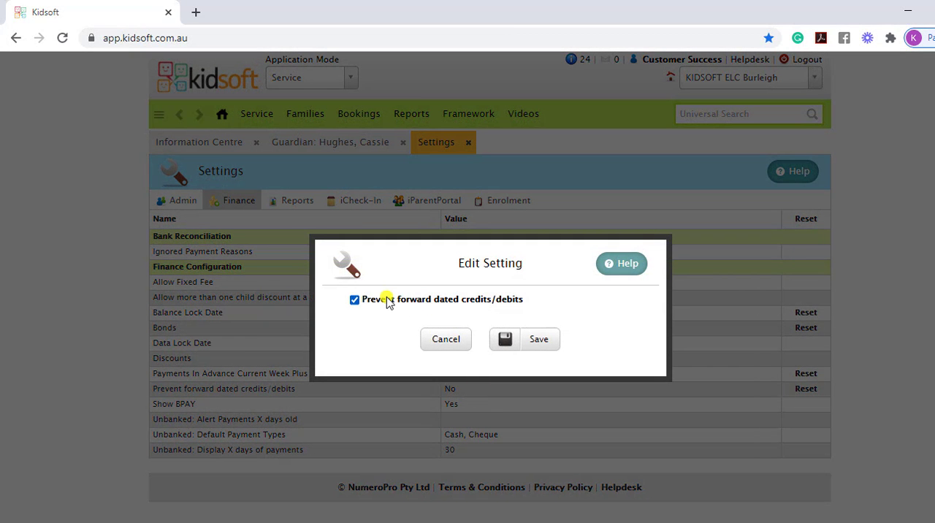
left_click(540, 339)
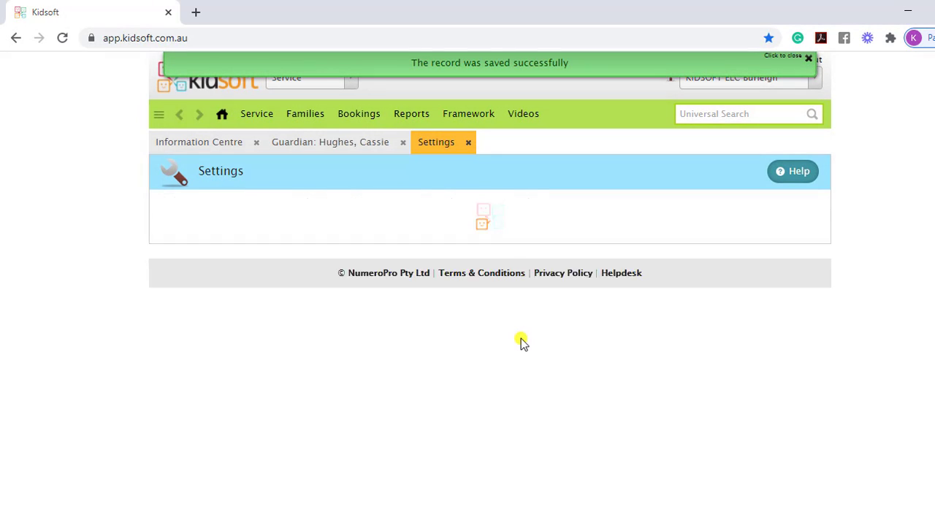
- Reopen Payment Credit with the iDebitPro BSB account, check the date, then return to Information Centre
left_click(330, 142)
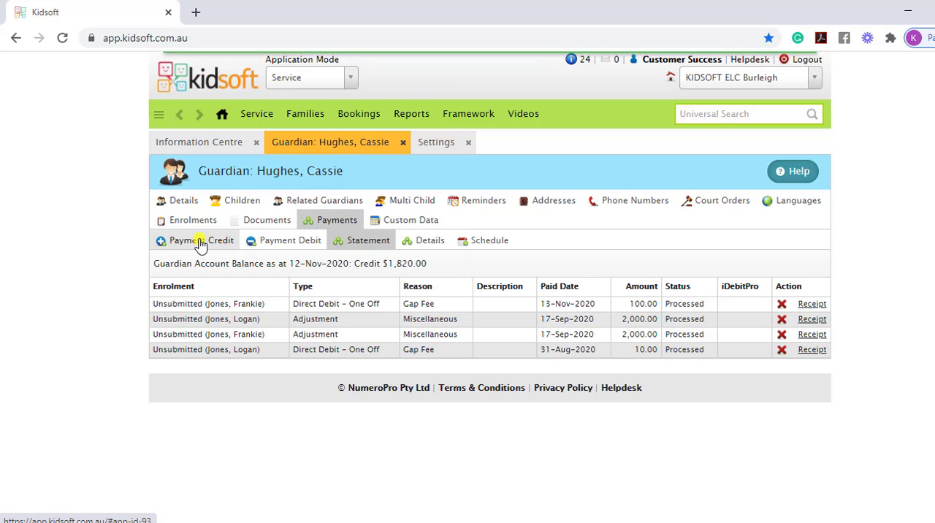
left_click(201, 240)
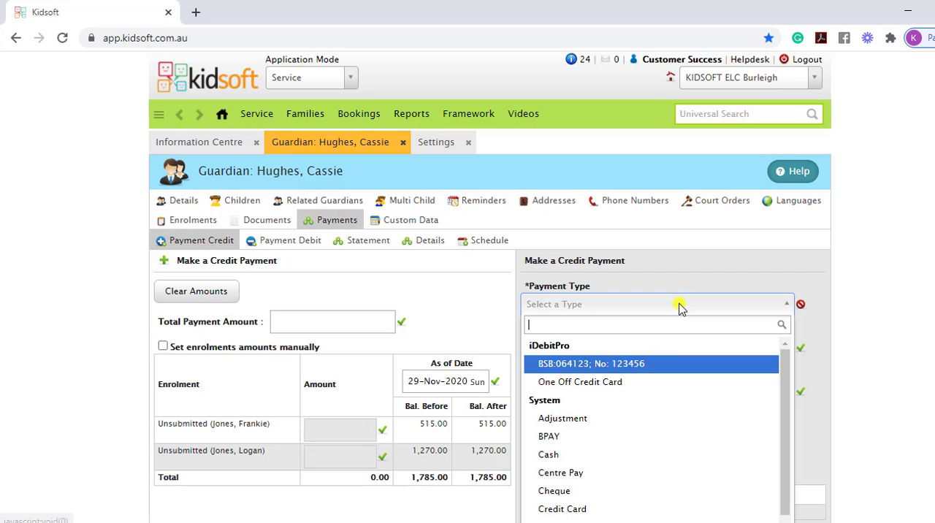
left_click(589, 364)
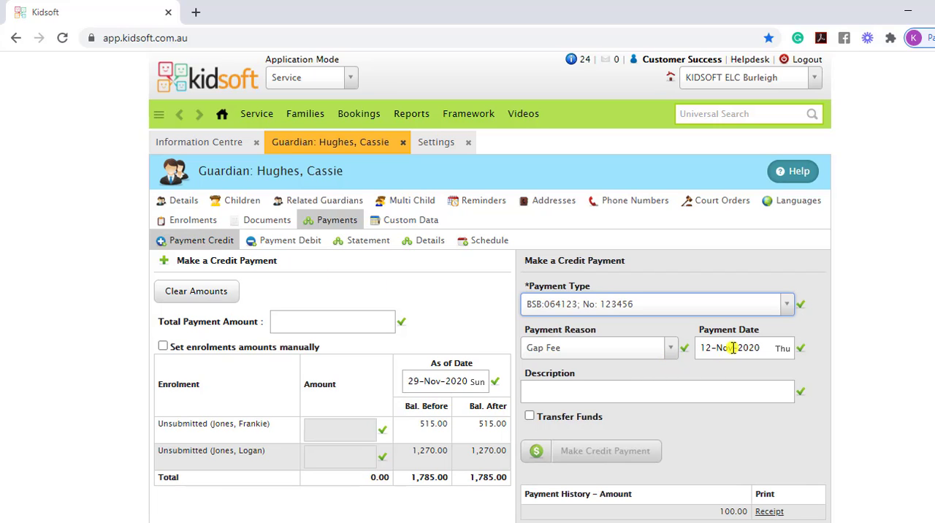
left_click(733, 348)
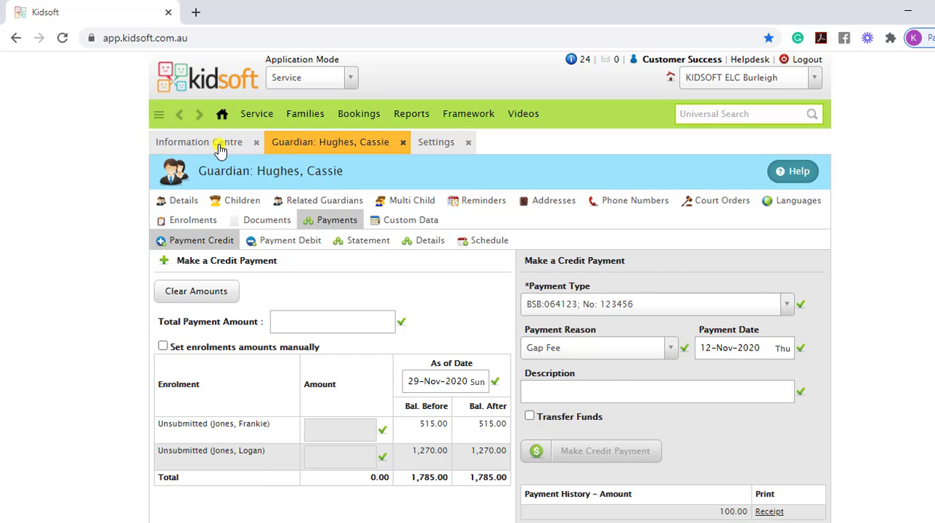
left_click(219, 142)
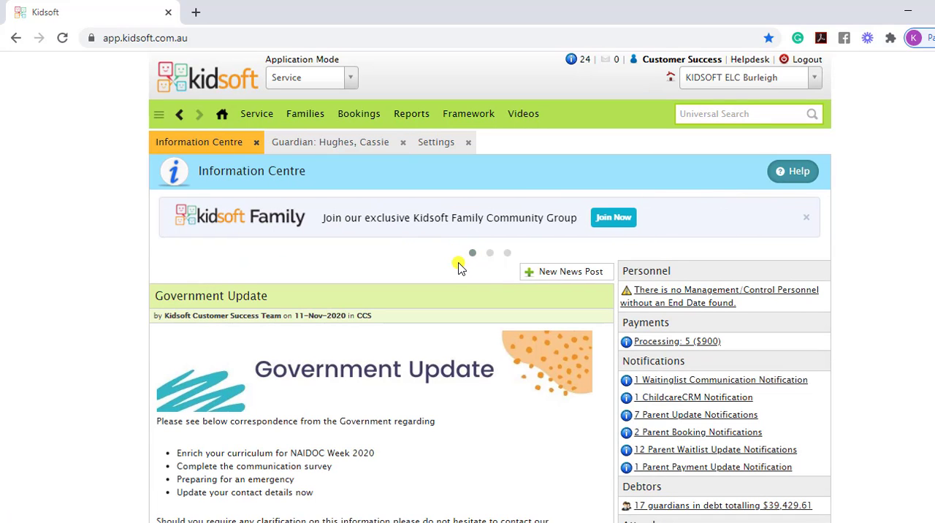